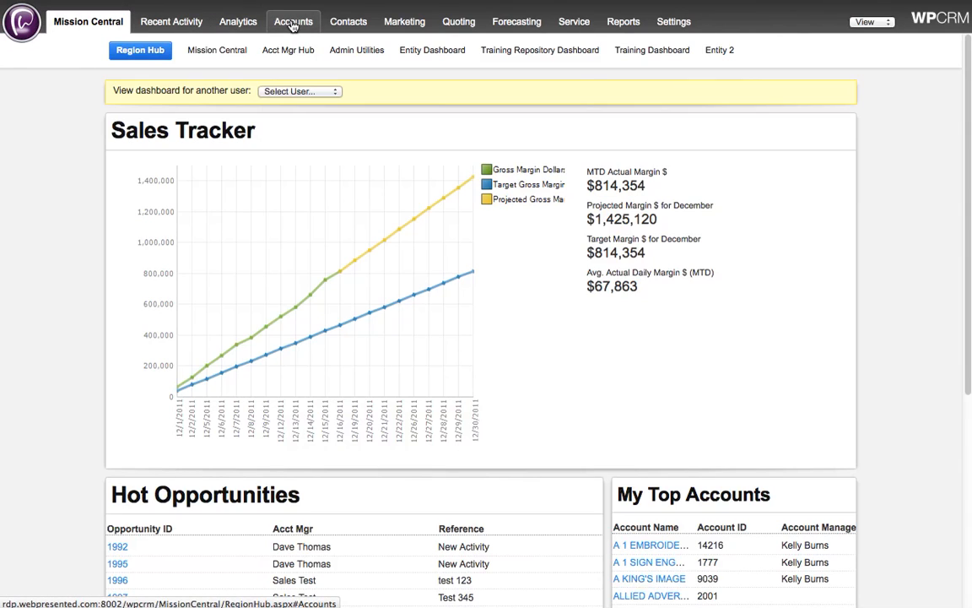
Step: Go to the Accounts area and its Locate account search page
{"action": "left_click", "coordinate": [294, 20]}
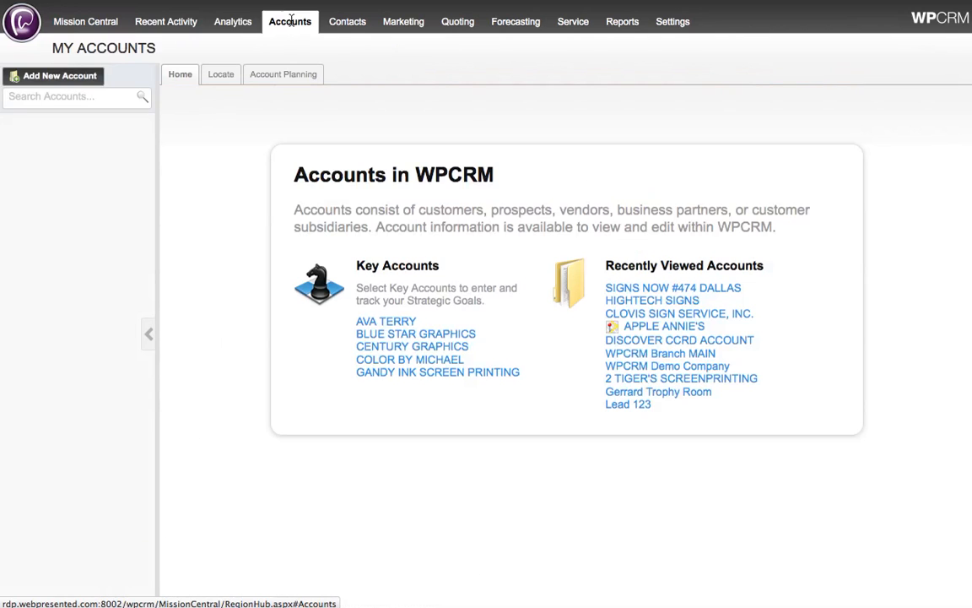
{"action": "left_click", "coordinate": [219, 74]}
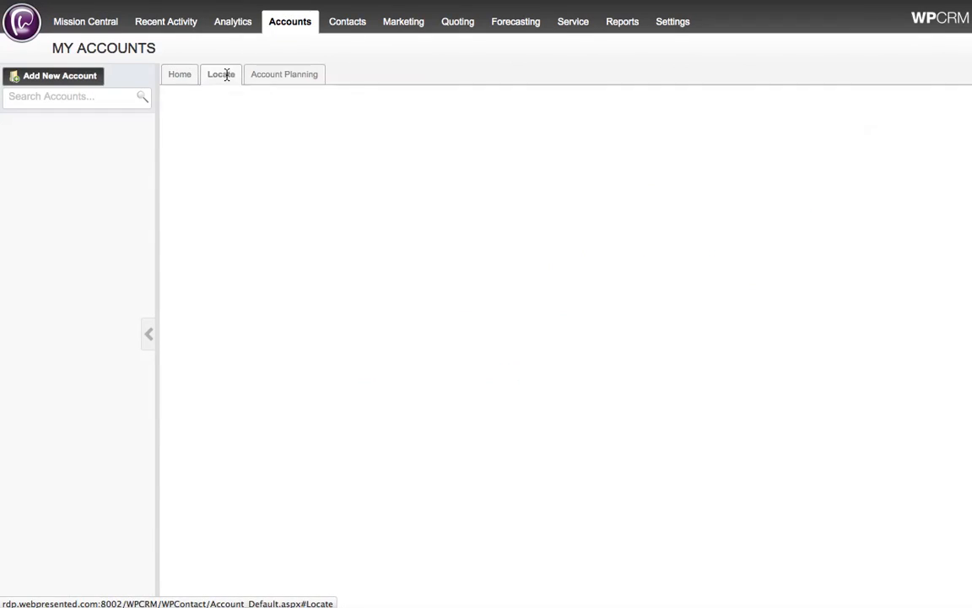
Step: Add a Vendor Sales filter row under Sales Analytics Search
{"action": "left_click", "coordinate": [219, 75]}
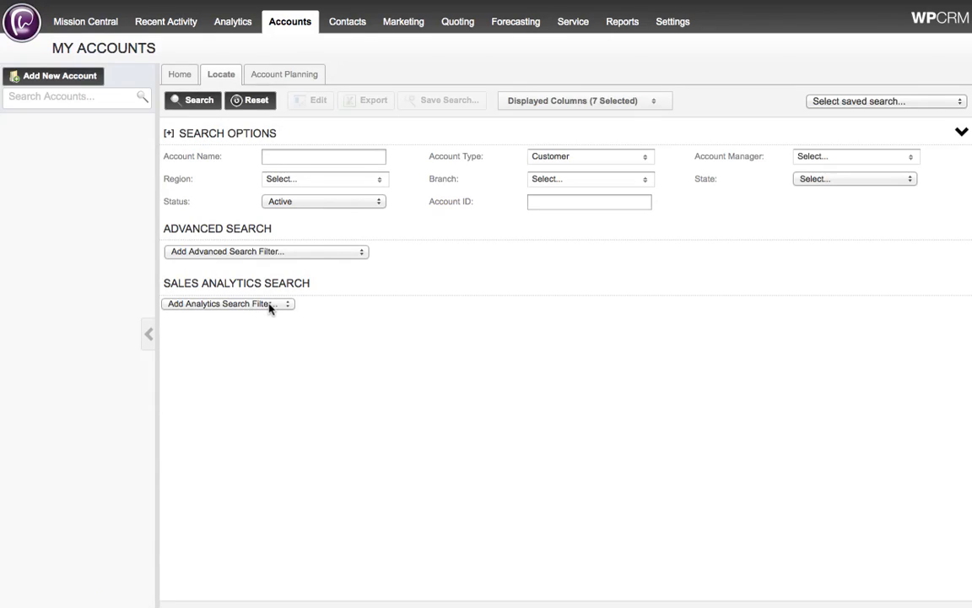
{"action": "mouse_move", "coordinate": [285, 311]}
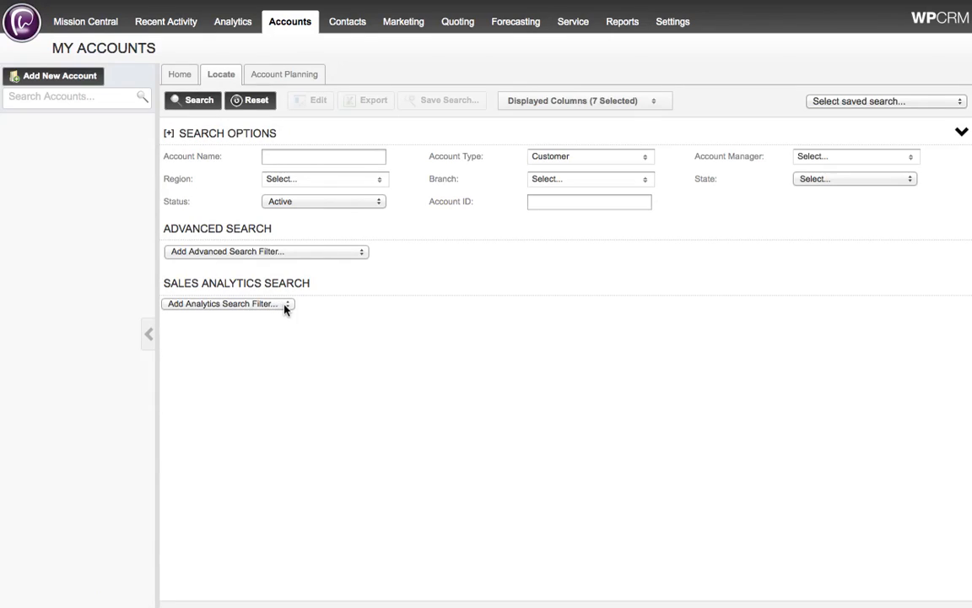
{"action": "left_click", "coordinate": [228, 303]}
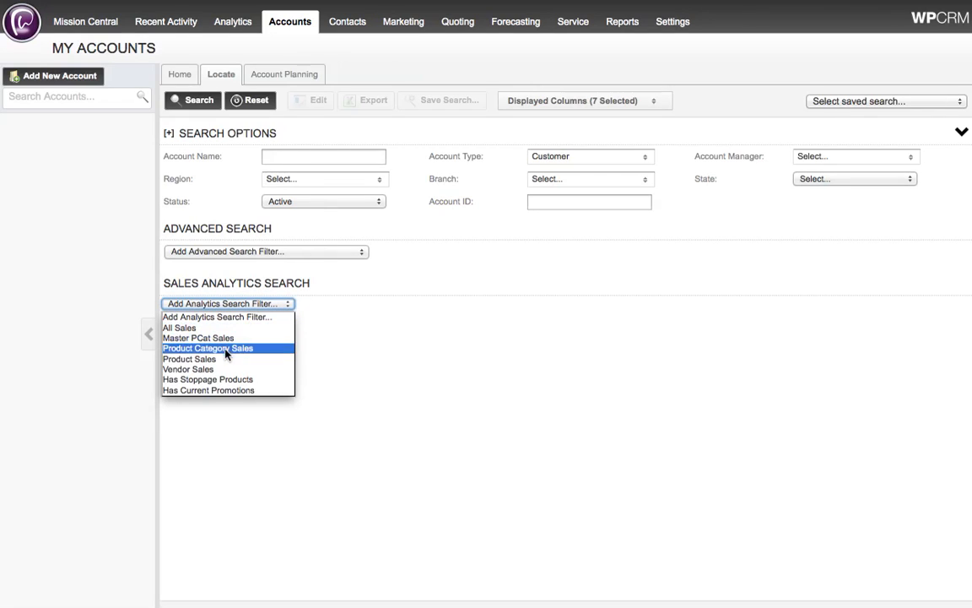
{"action": "left_click", "coordinate": [187, 368]}
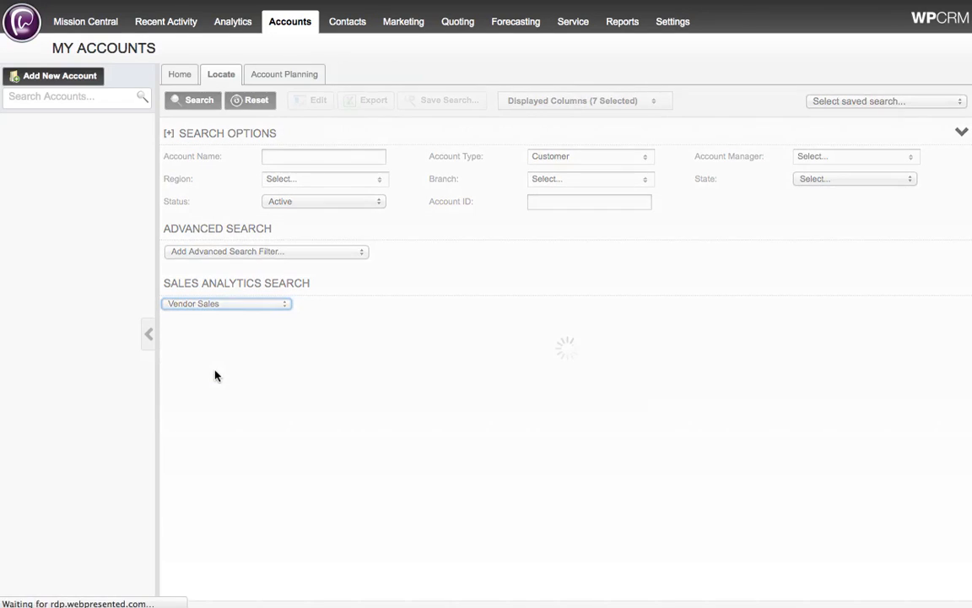
{"action": "left_click", "coordinate": [226, 304]}
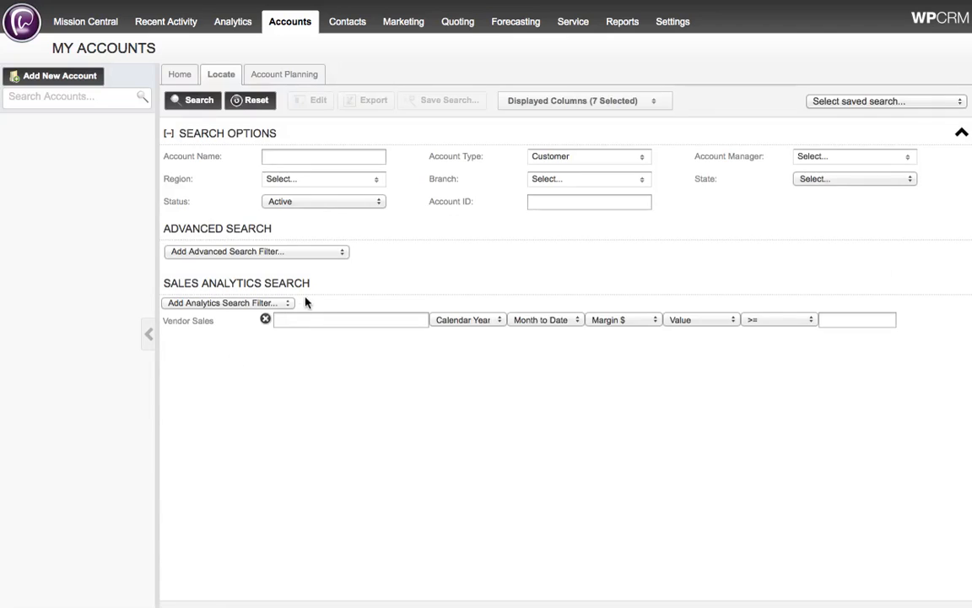
Step: Set the Vendor Sales filter's vendor to 3M [213000]
{"action": "left_click", "coordinate": [351, 319]}
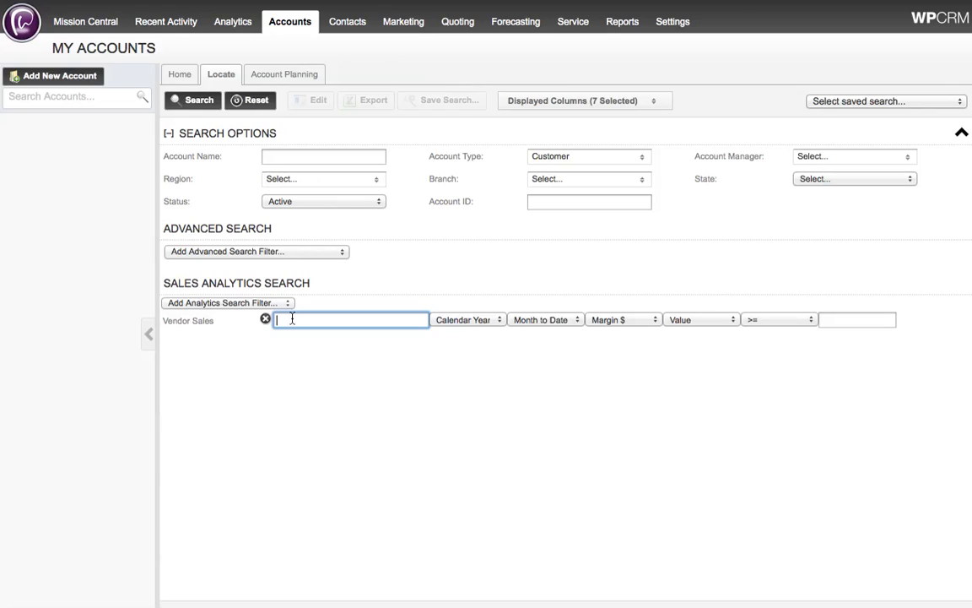
{"action": "type", "text": "3m"}
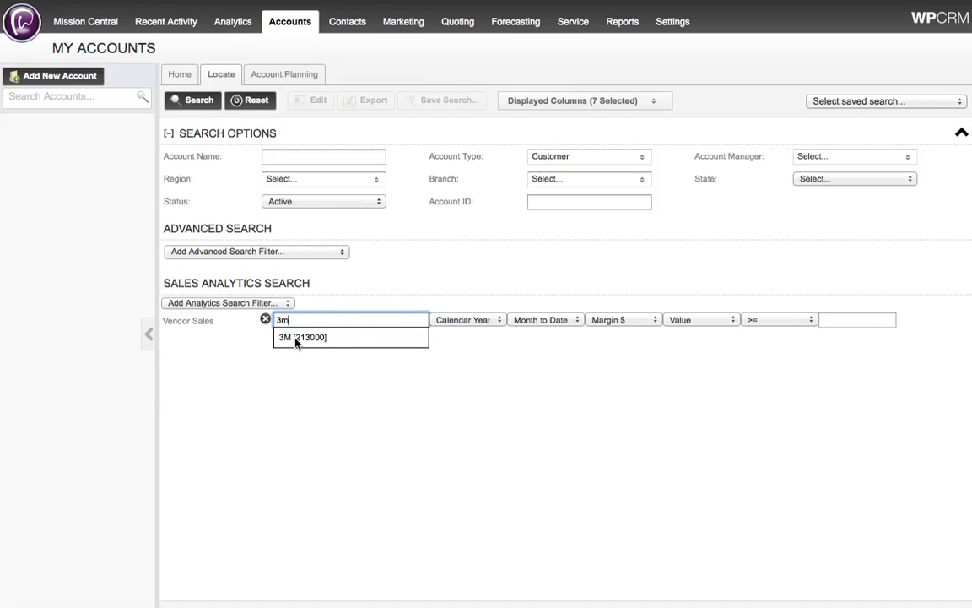
{"action": "left_click", "coordinate": [303, 338]}
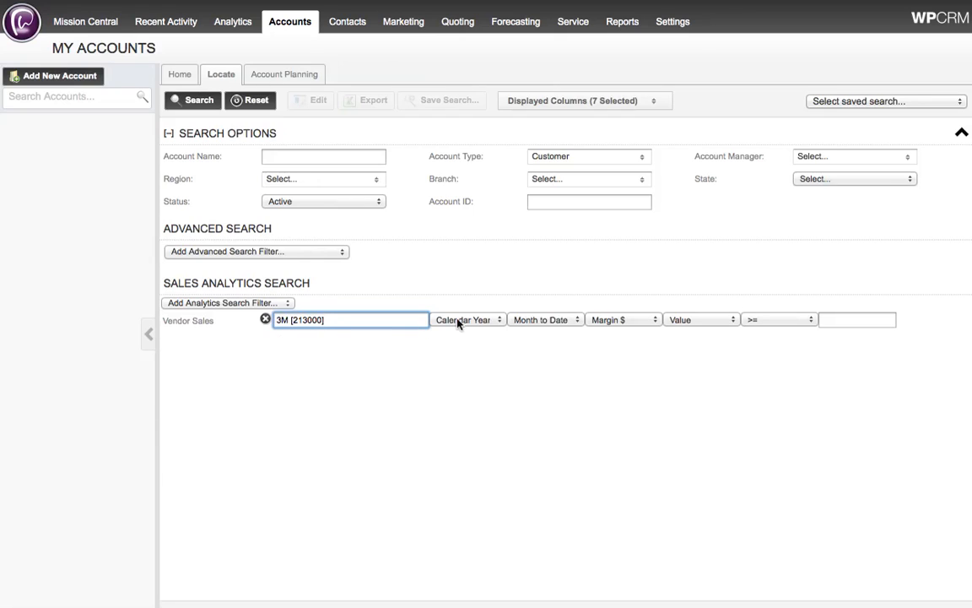
{"action": "mouse_move", "coordinate": [538, 321]}
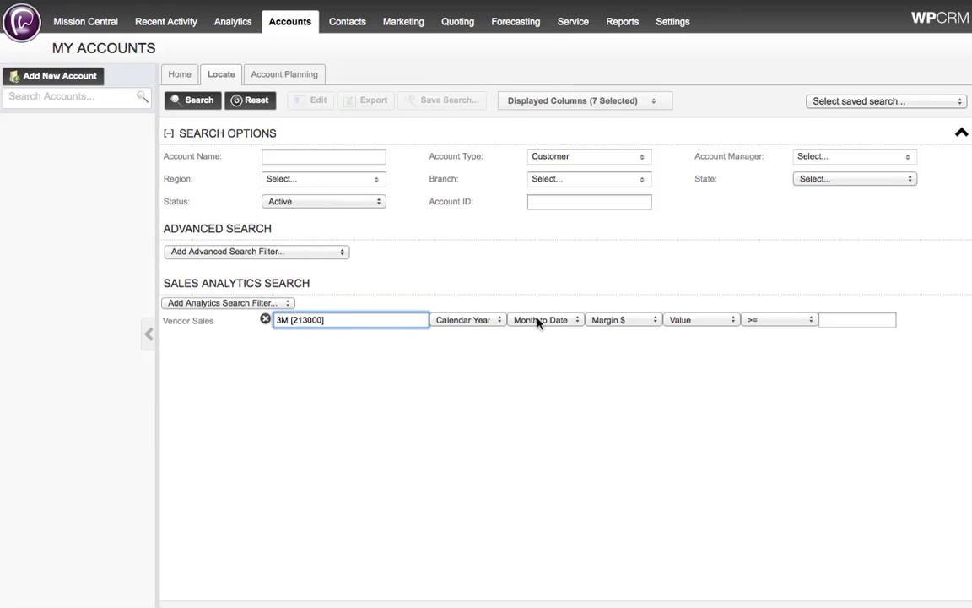
Step: Set the filter to Year to Date, Sales $, >= 2000
{"action": "left_click", "coordinate": [545, 319]}
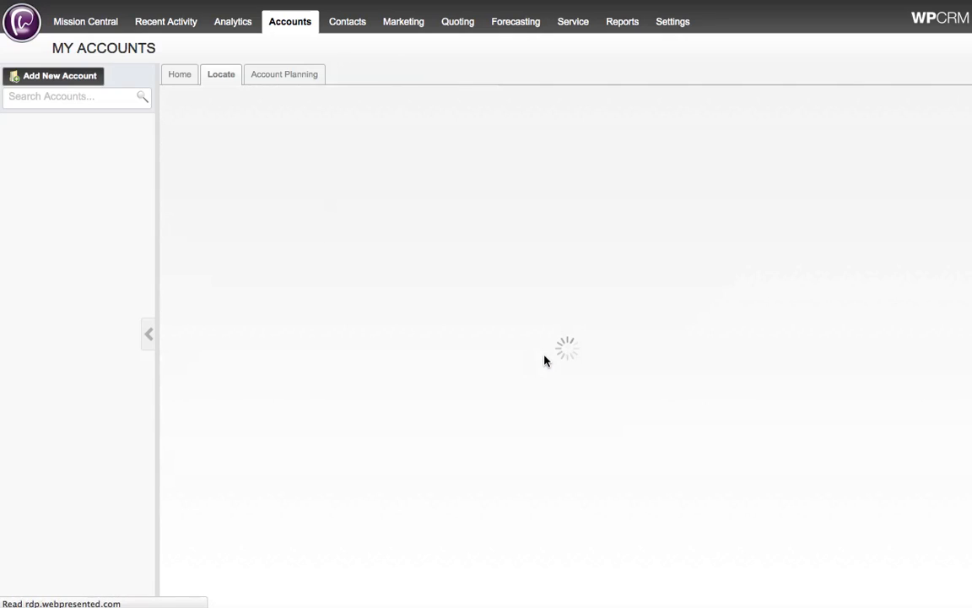
{"action": "left_click", "coordinate": [622, 319]}
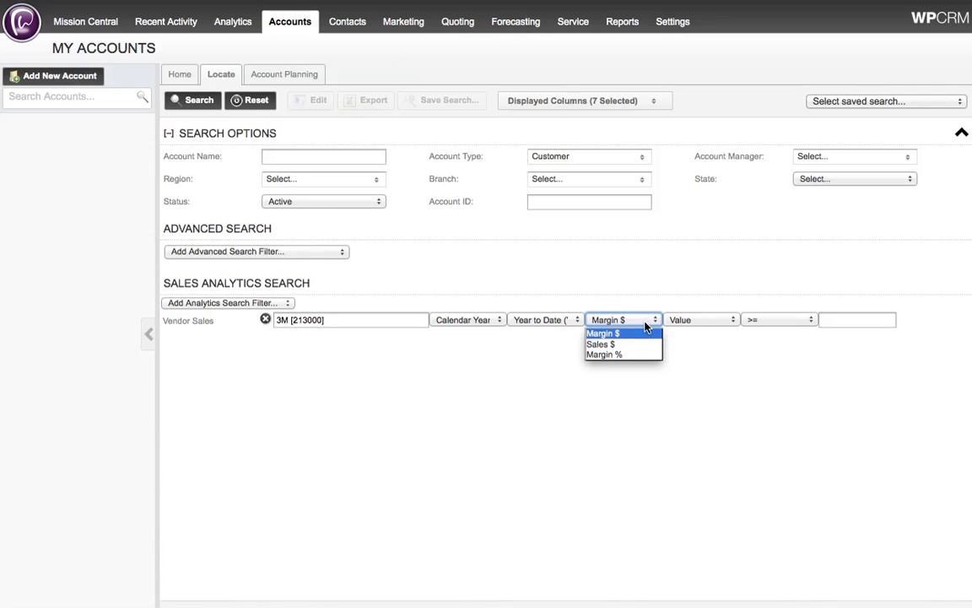
{"action": "left_click", "coordinate": [601, 344]}
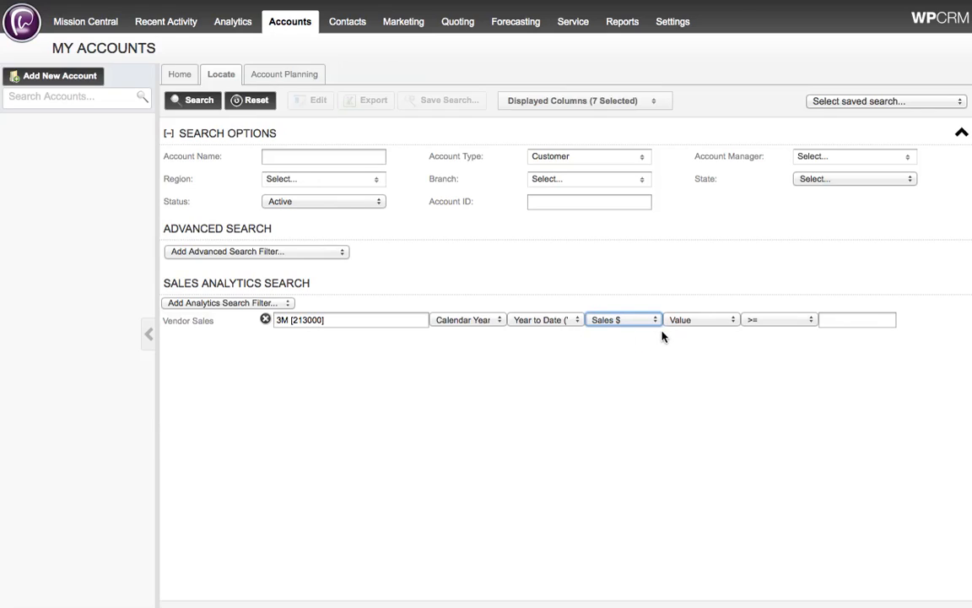
{"action": "left_click", "coordinate": [858, 319]}
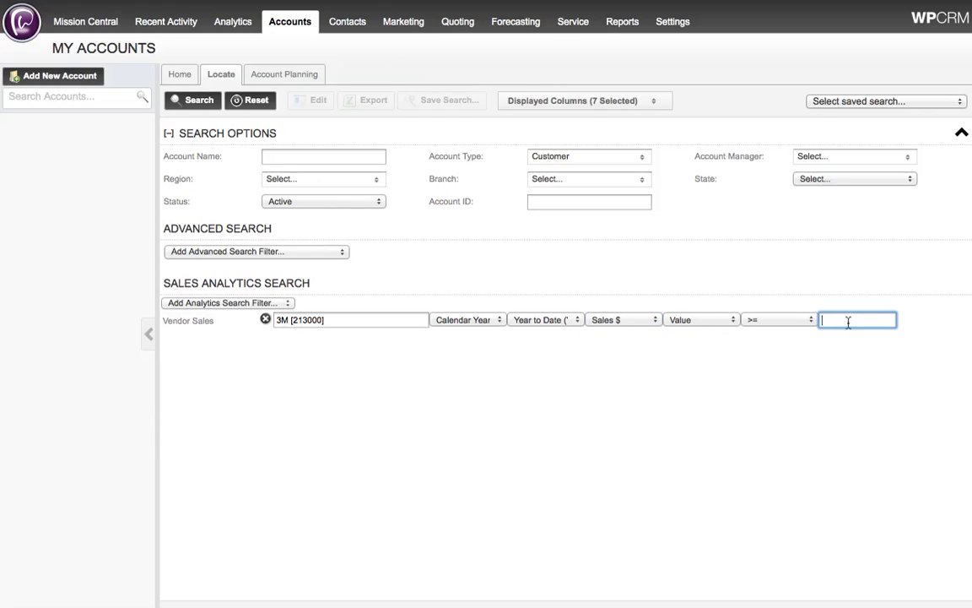
{"action": "type", "text": "2000"}
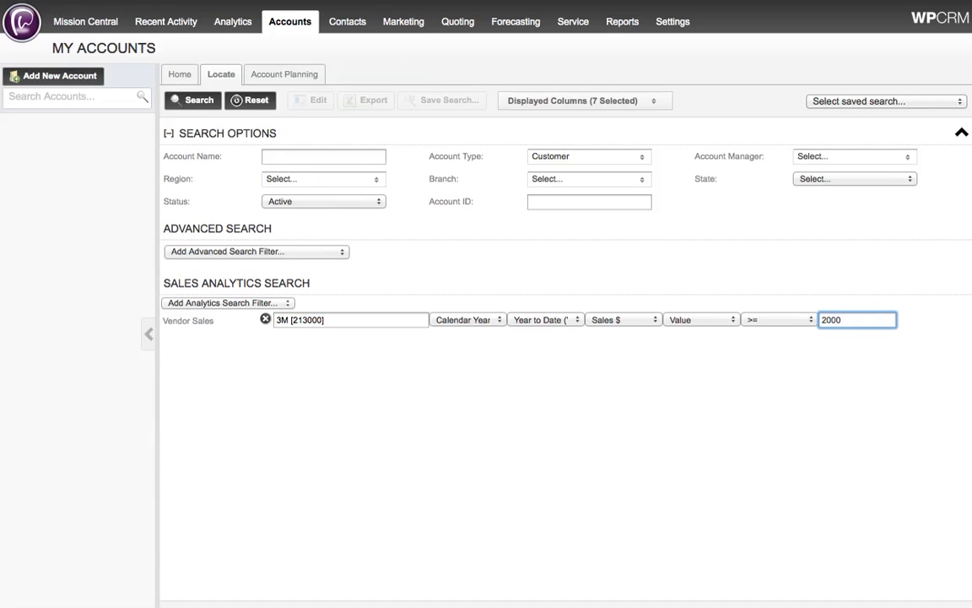
{"action": "left_click", "coordinate": [857, 319]}
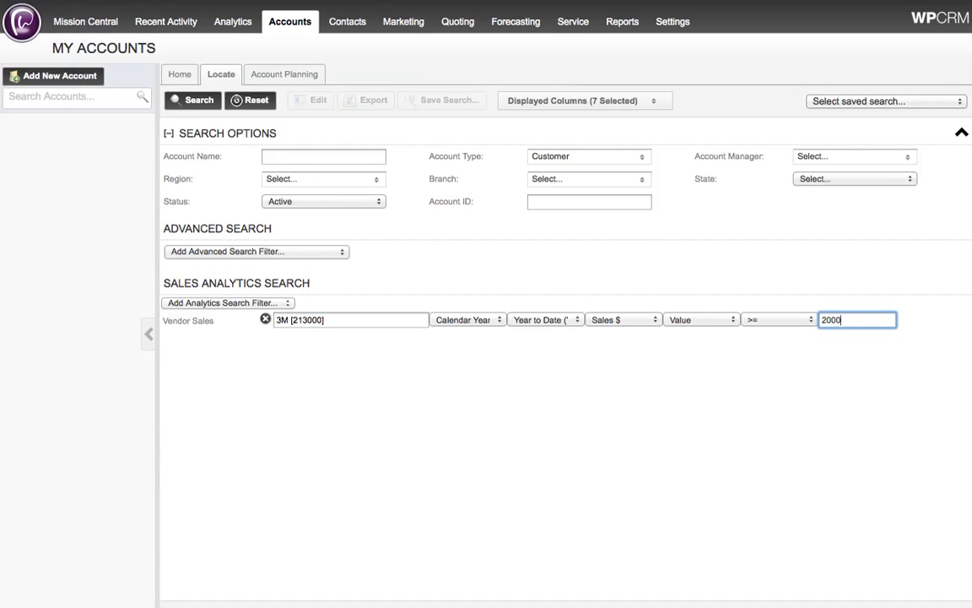
{"action": "mouse_move", "coordinate": [151, 103]}
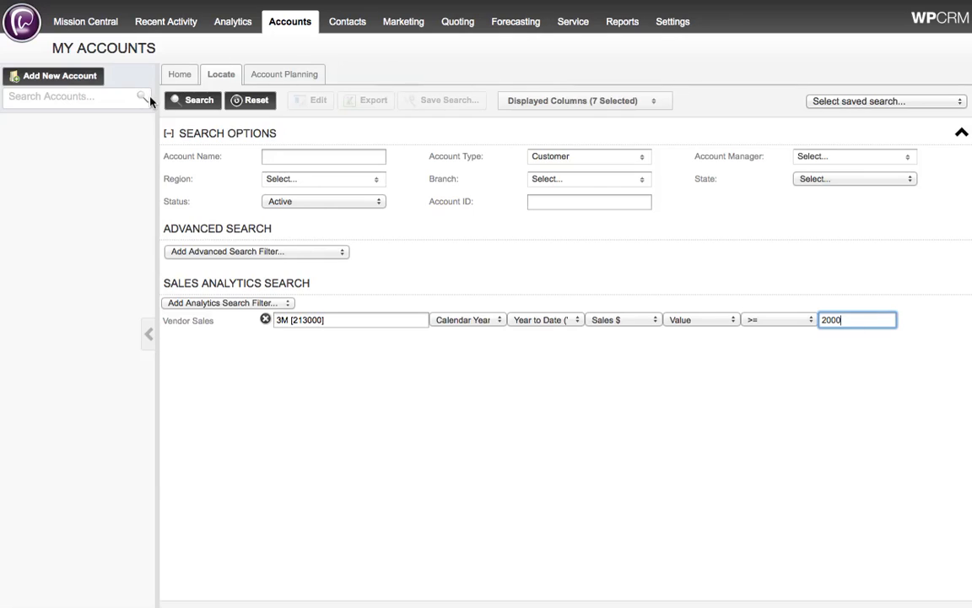
Step: Run the account search to list customers matching the 3M filter
{"action": "left_click", "coordinate": [192, 99]}
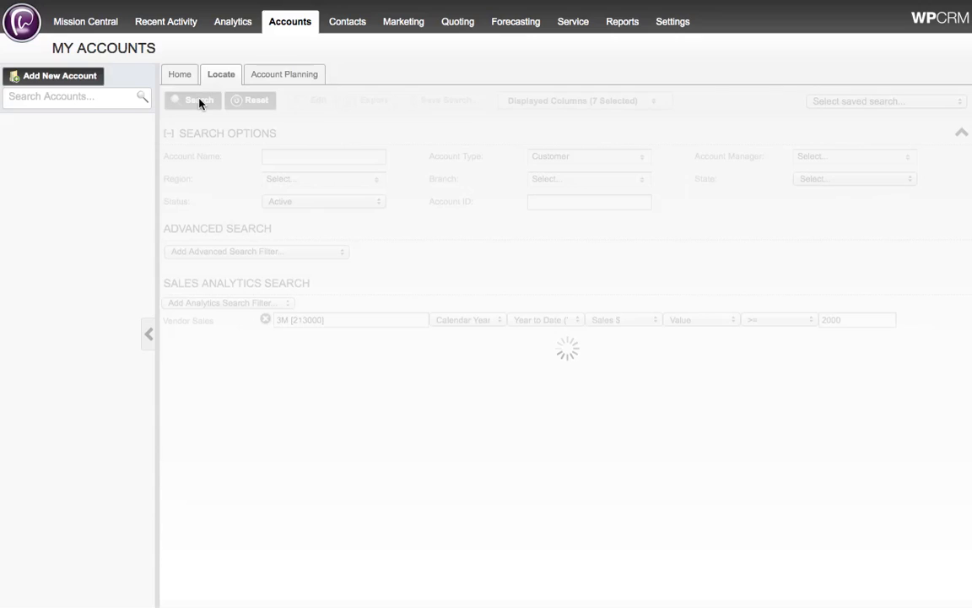
{"action": "left_click", "coordinate": [193, 102]}
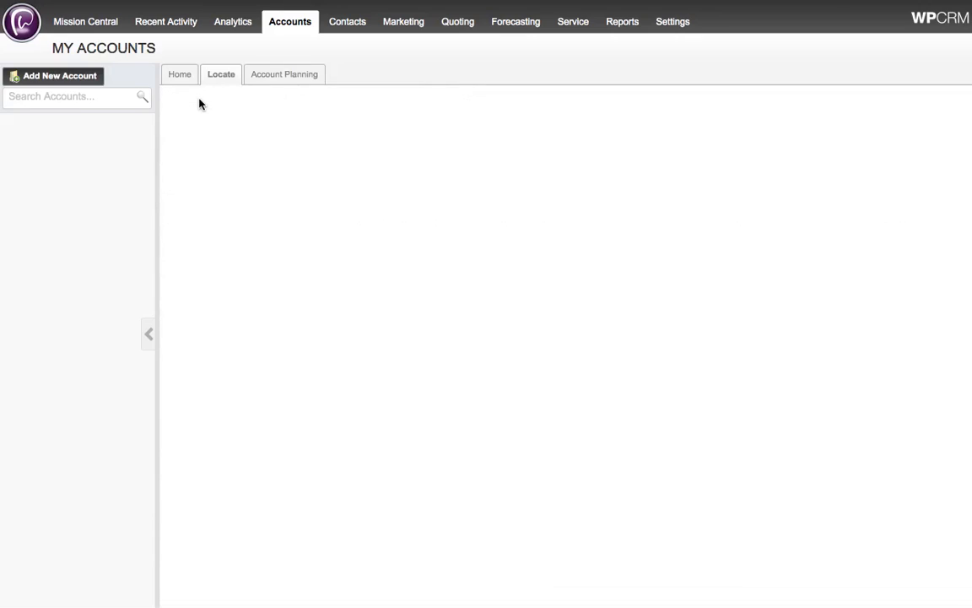